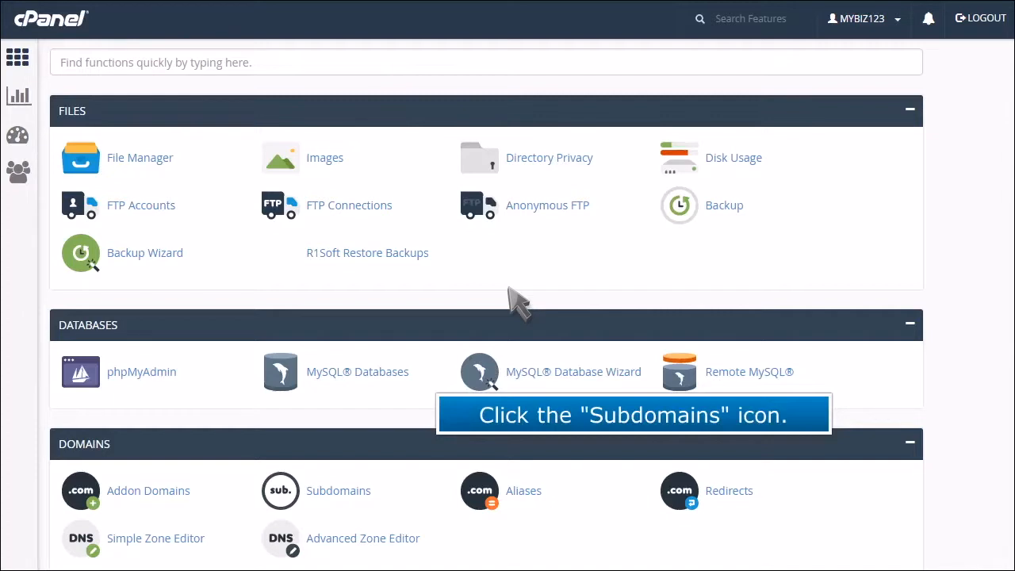
- Go to the Subdomains page from the Domains section of cPanel home
click(279, 490)
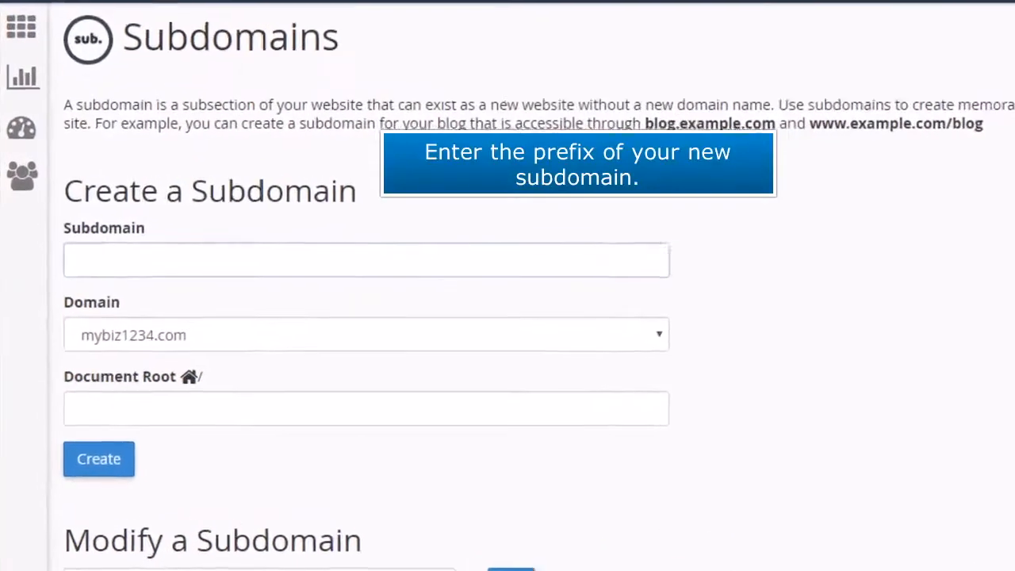
- Create subdomain 'clients' of mybiz1234.com with root public_html/clients and view it in the list
text(c)
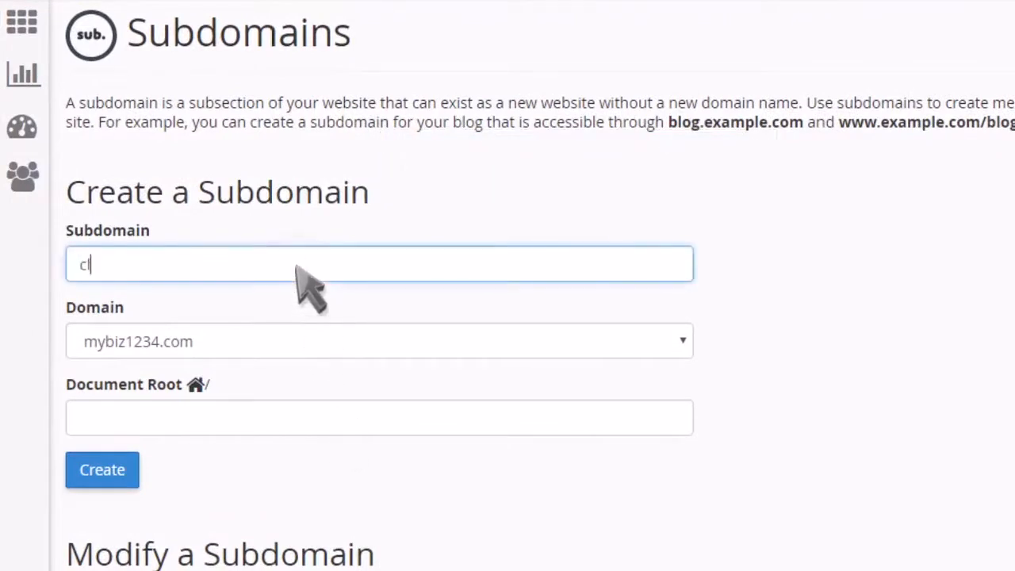
text(lients)
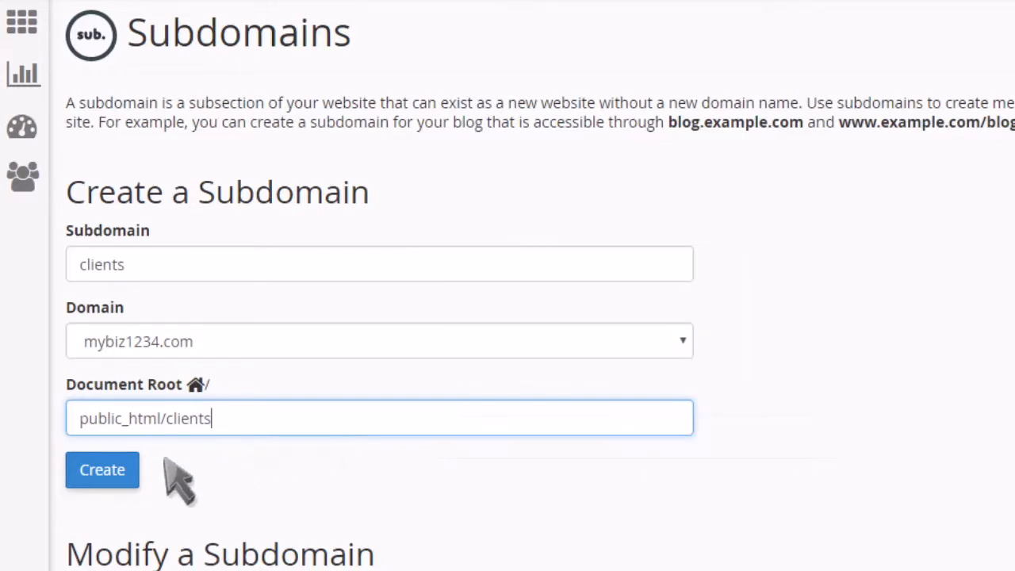
click(102, 470)
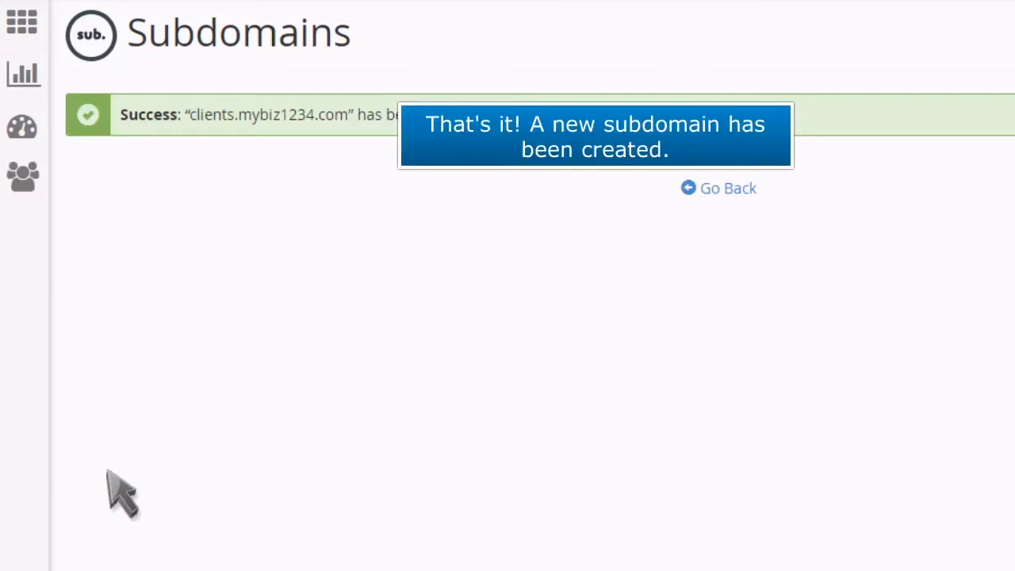
mouse_move(212, 452)
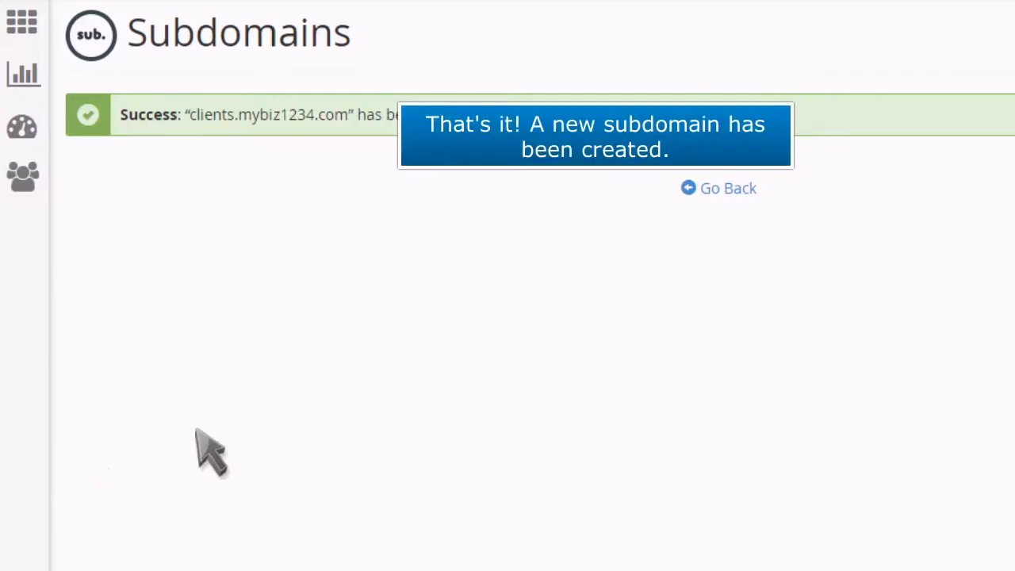
click(727, 187)
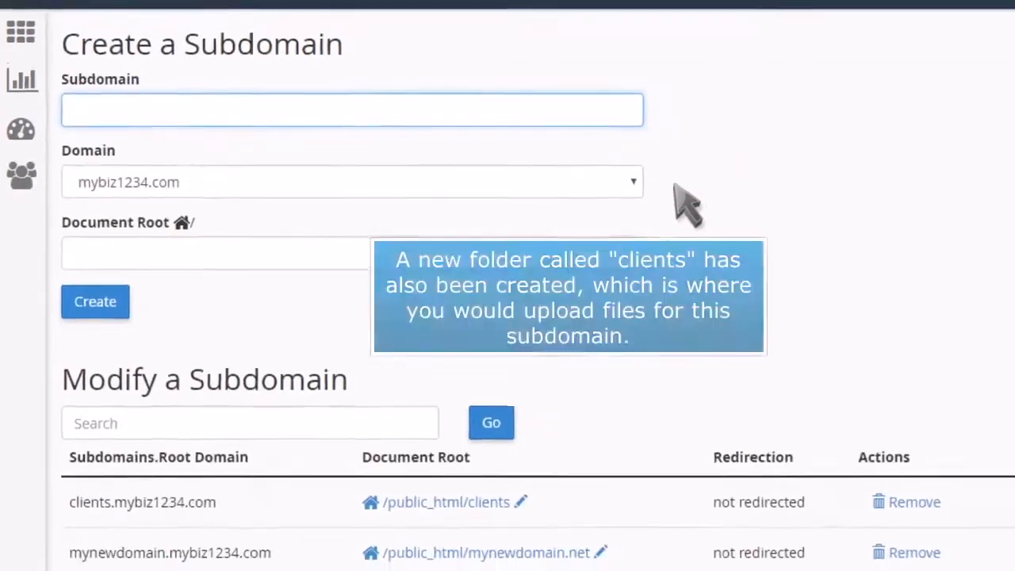